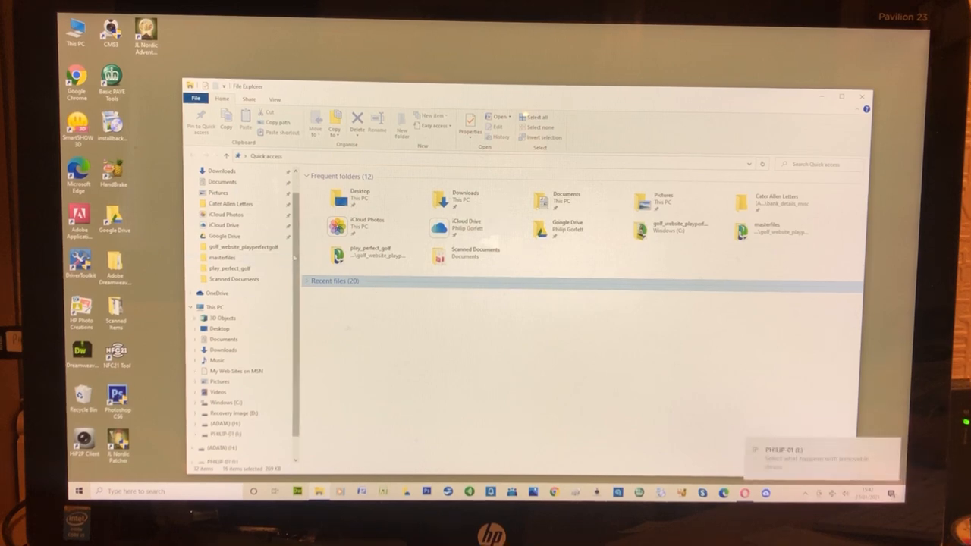
# Step: Browse PHILIP-01 (I:) into Neighbourhood Watch and open the email addresses document
pyautogui.scroll(-3)
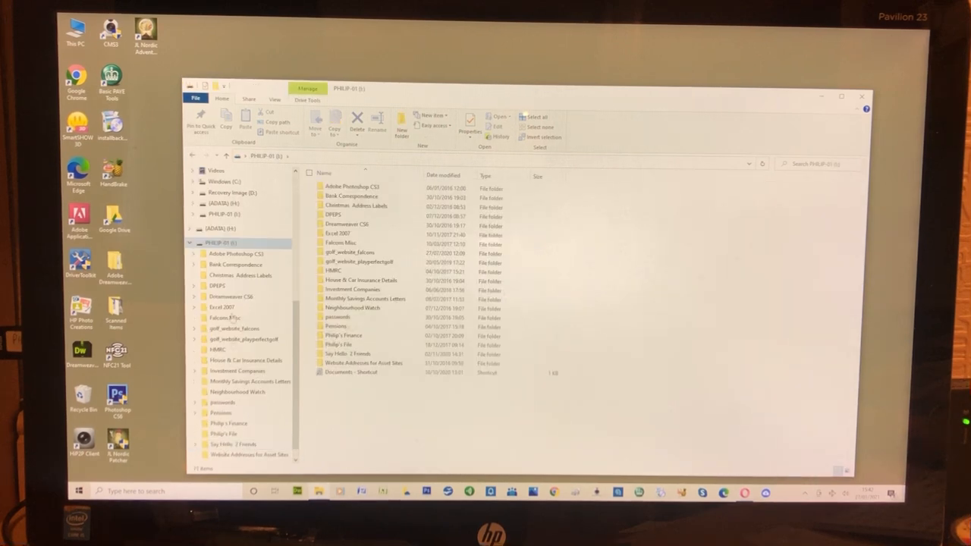
pyautogui.click(347, 224)
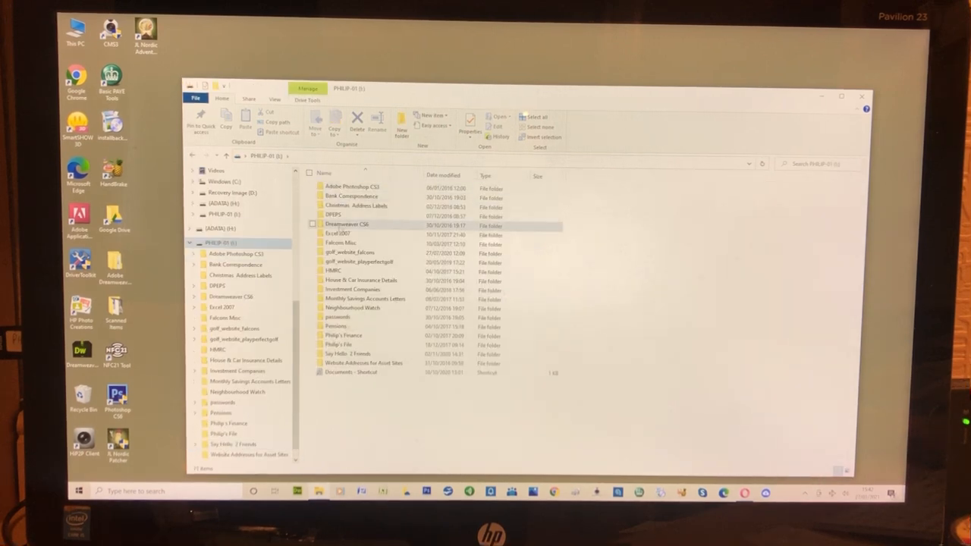
pyautogui.click(351, 371)
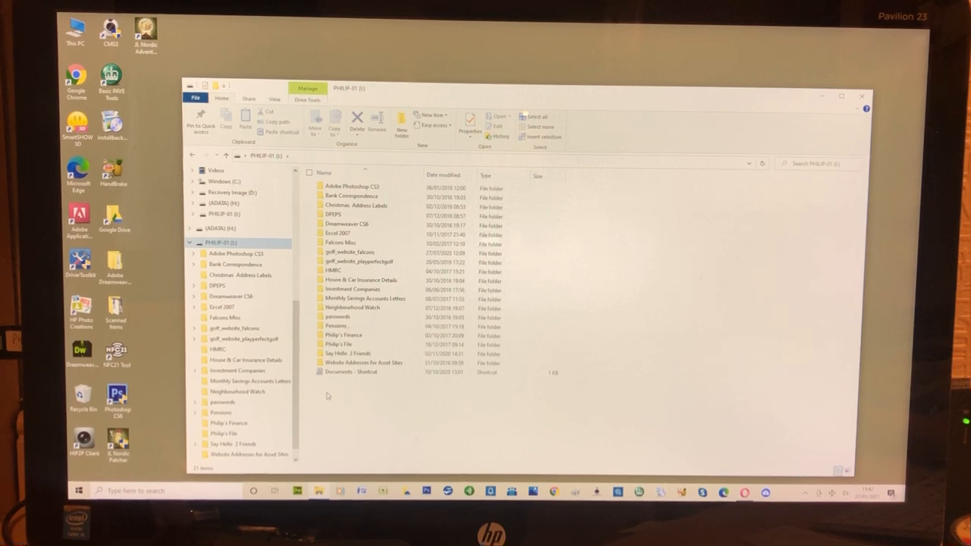
pyautogui.click(352, 186)
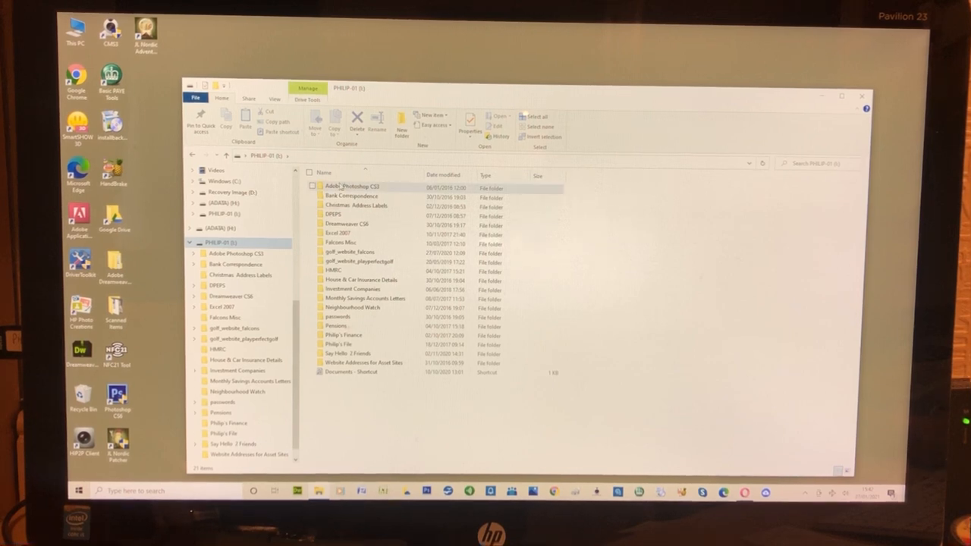
pyautogui.click(350, 372)
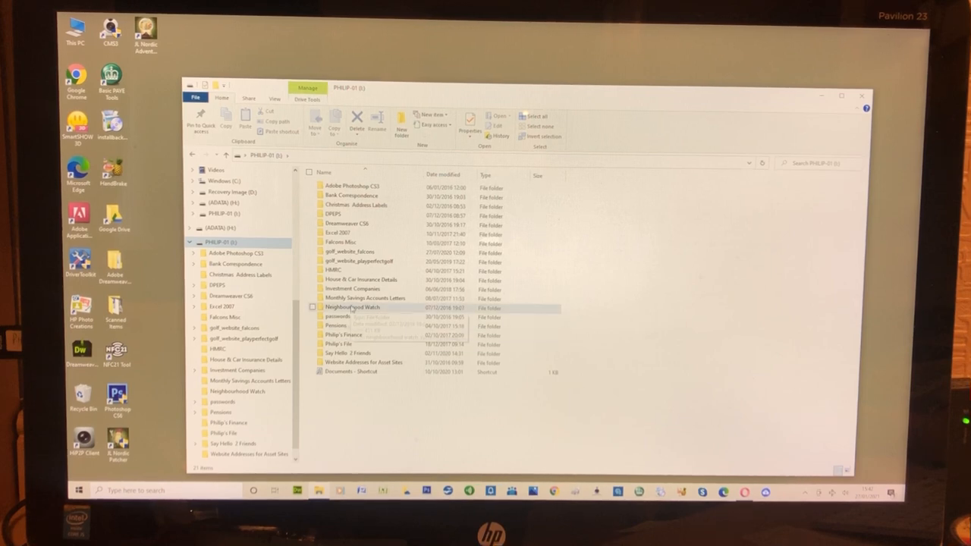
pyautogui.doubleClick(351, 307)
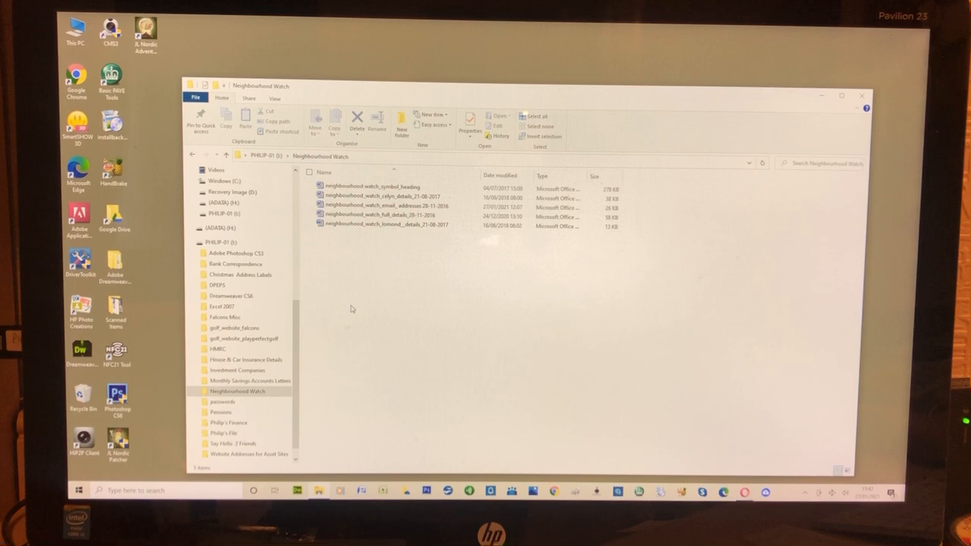
pyautogui.click(379, 207)
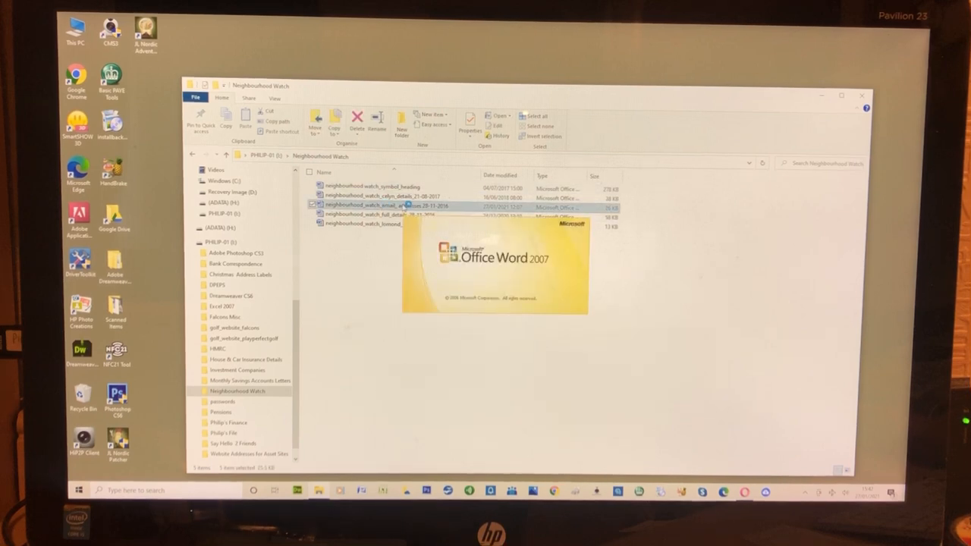
# Step: Open the email addresses document in Word and scroll down and back up through it
pyautogui.doubleClick(372, 206)
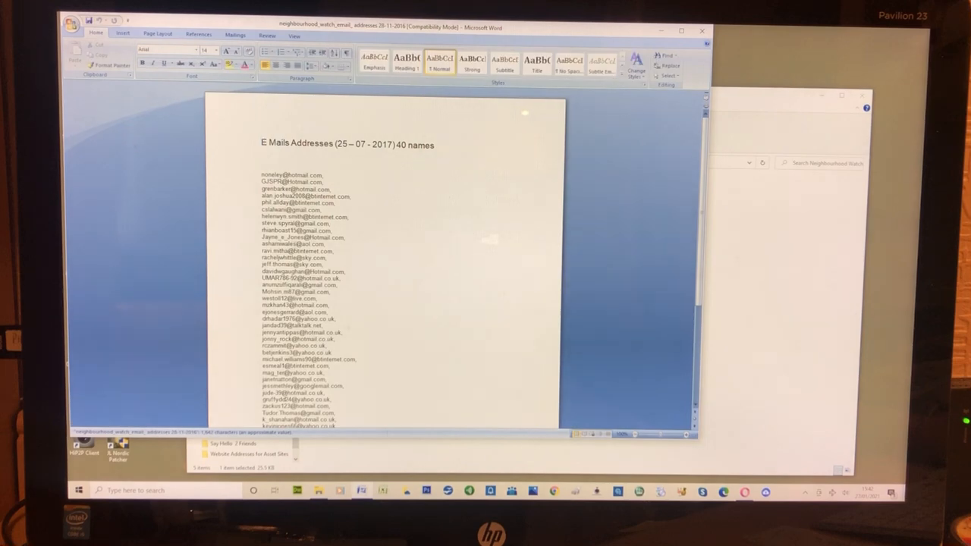
pyautogui.scroll(-3)
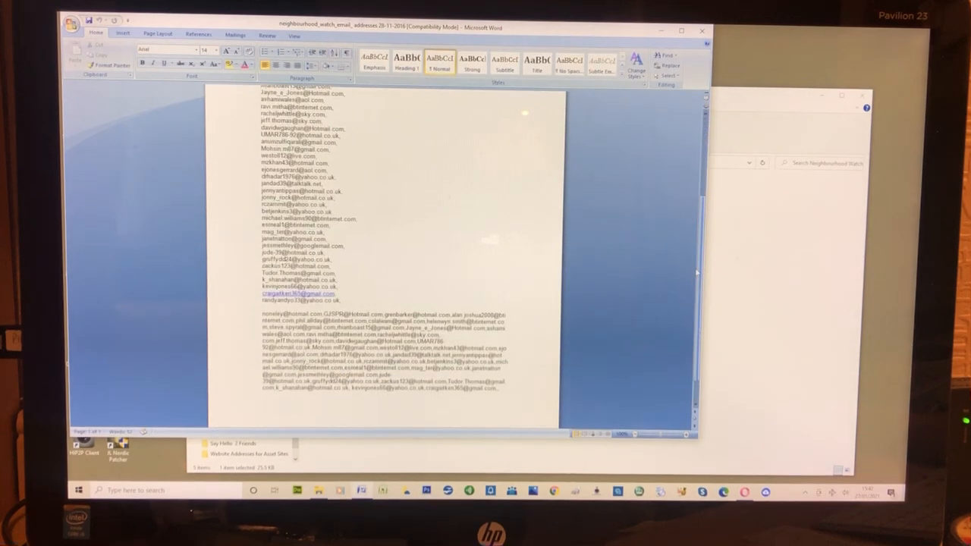
pyautogui.scroll(3)
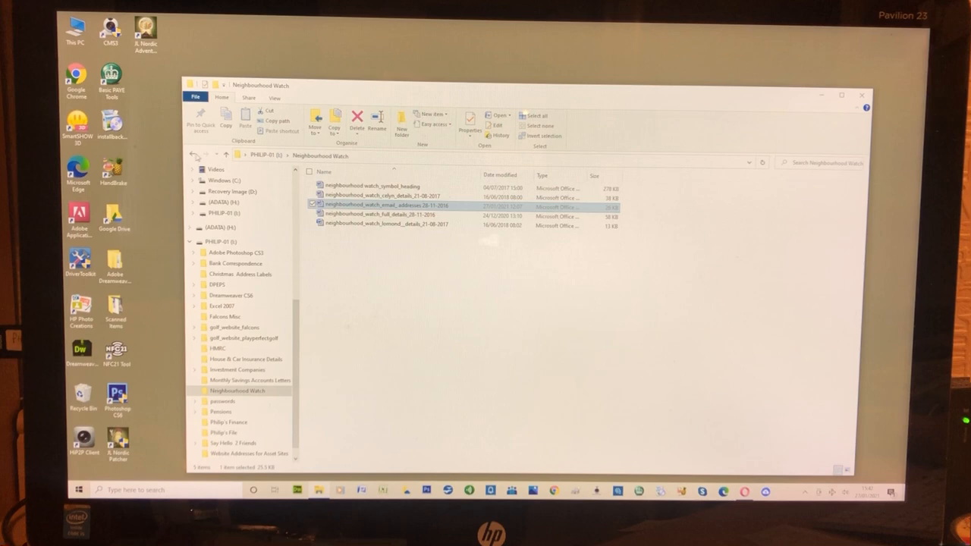
# Step: Go back up from the folder and eject PHILIP-01 (I:) from the navigation pane
pyautogui.click(193, 154)
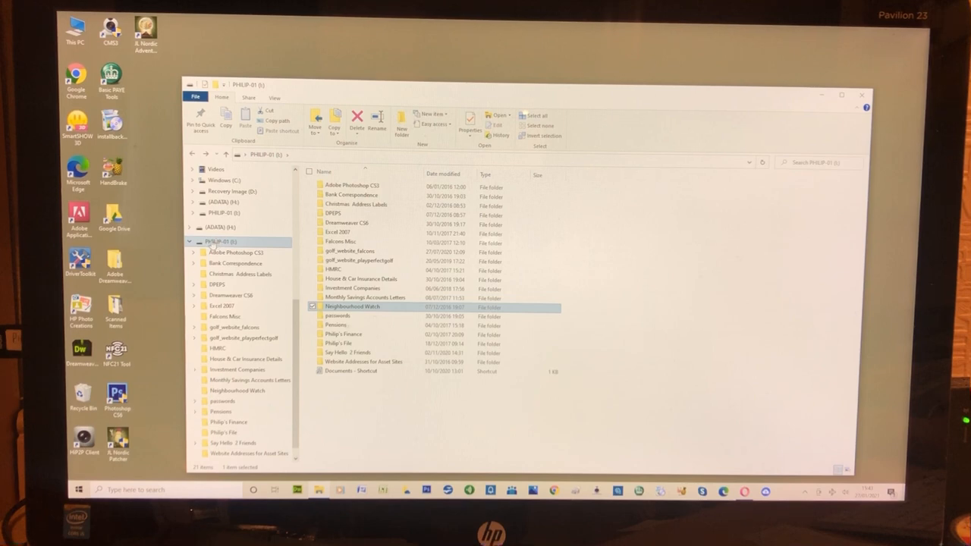
pyautogui.rightClick(233, 242)
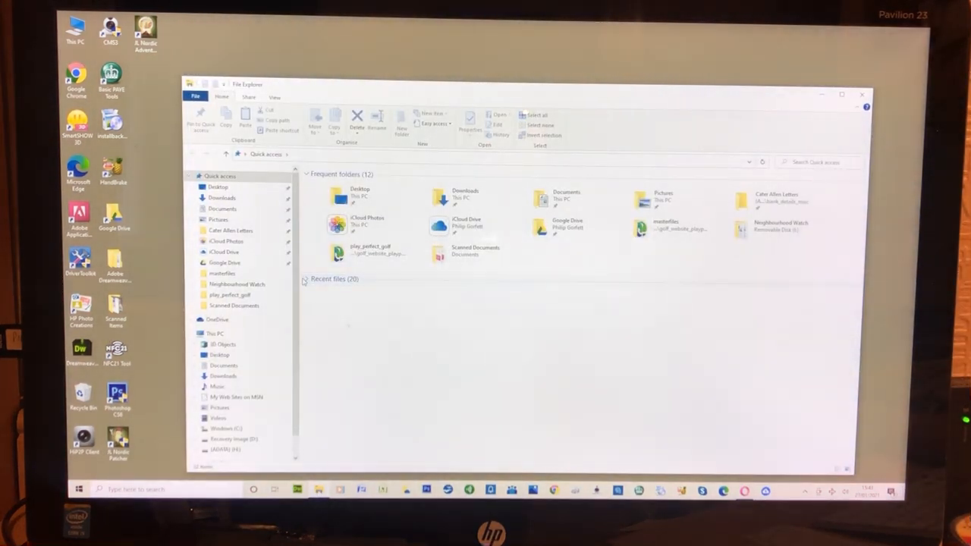
# Step: Expand Recent files and open the neighbourhood_watch_email_addresses entry
pyautogui.click(306, 278)
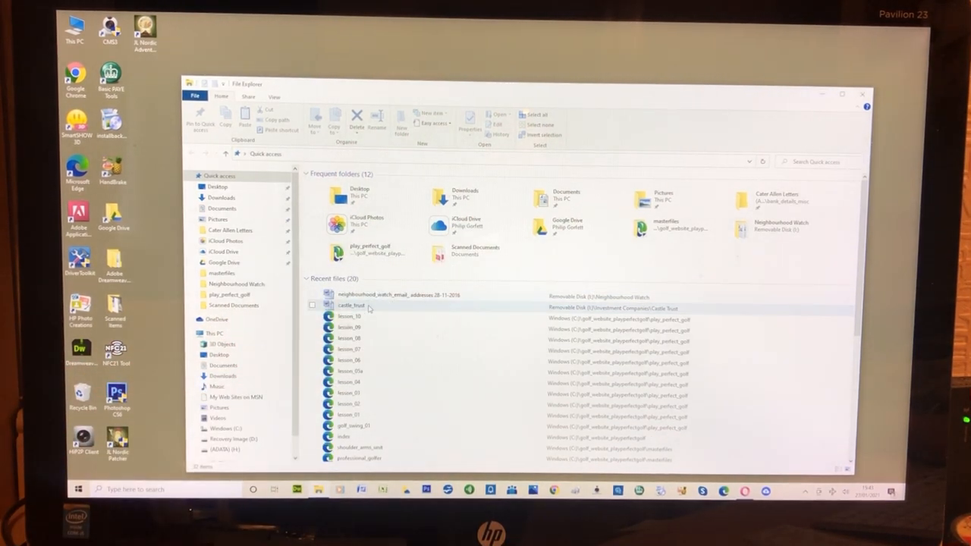
pyautogui.click(387, 295)
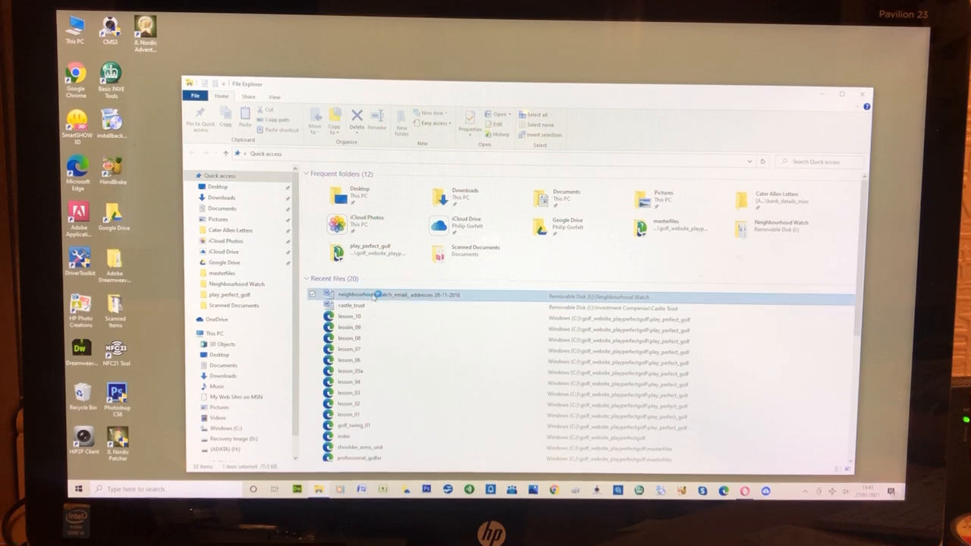
pyautogui.doubleClick(385, 295)
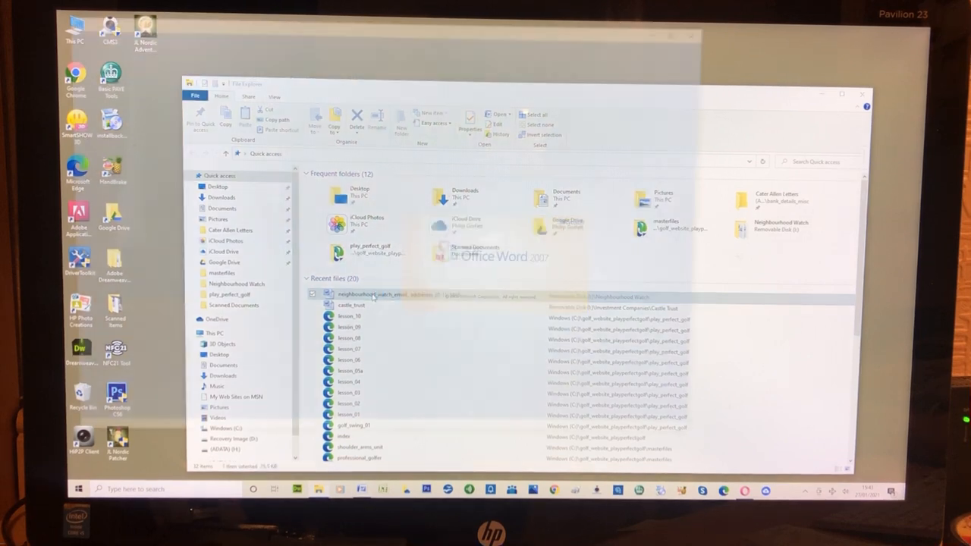
# Step: Retry the recent document, dismiss 'This file could not be found', and close Word
pyautogui.doubleClick(359, 294)
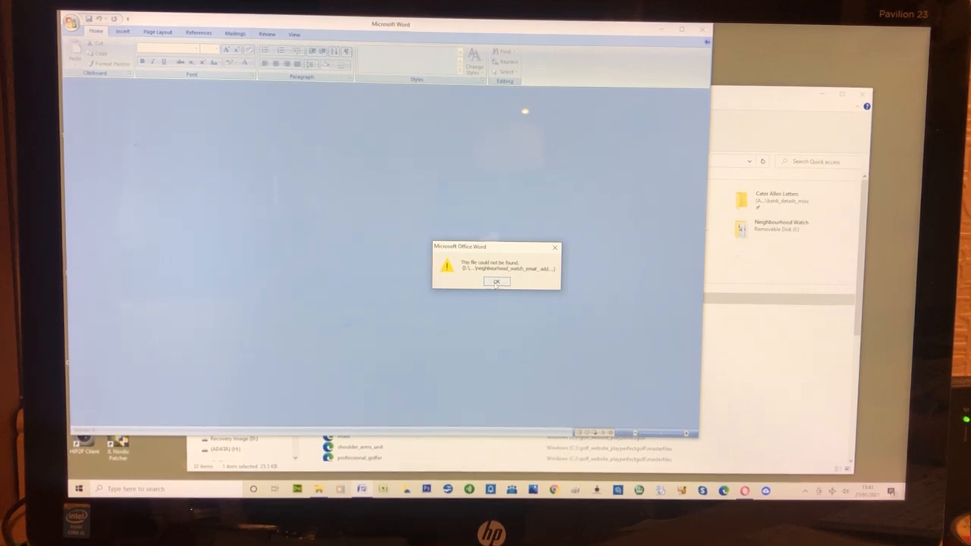
pyautogui.click(496, 282)
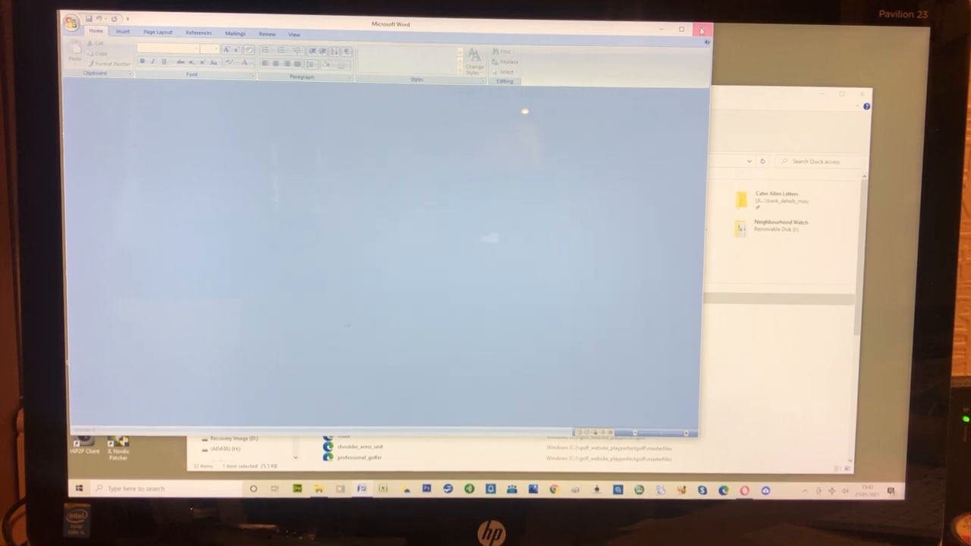
pyautogui.click(700, 30)
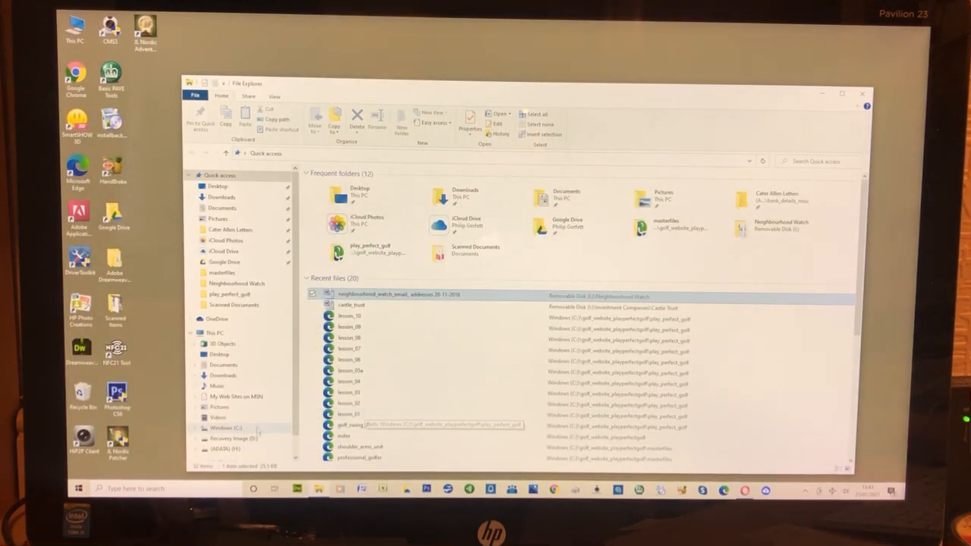